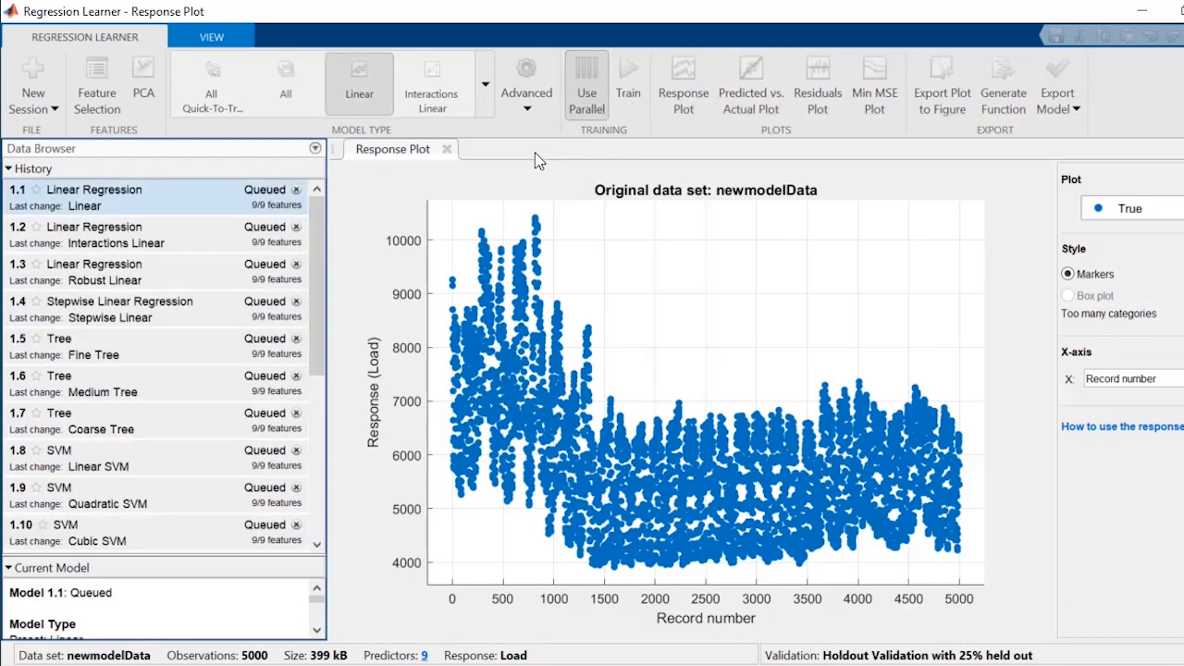
Step: Switch from Regression Learner to the MATLAB desktop with DataAnalyticsScript.mlx open
{"action": "left_click", "coordinate": [628, 82]}
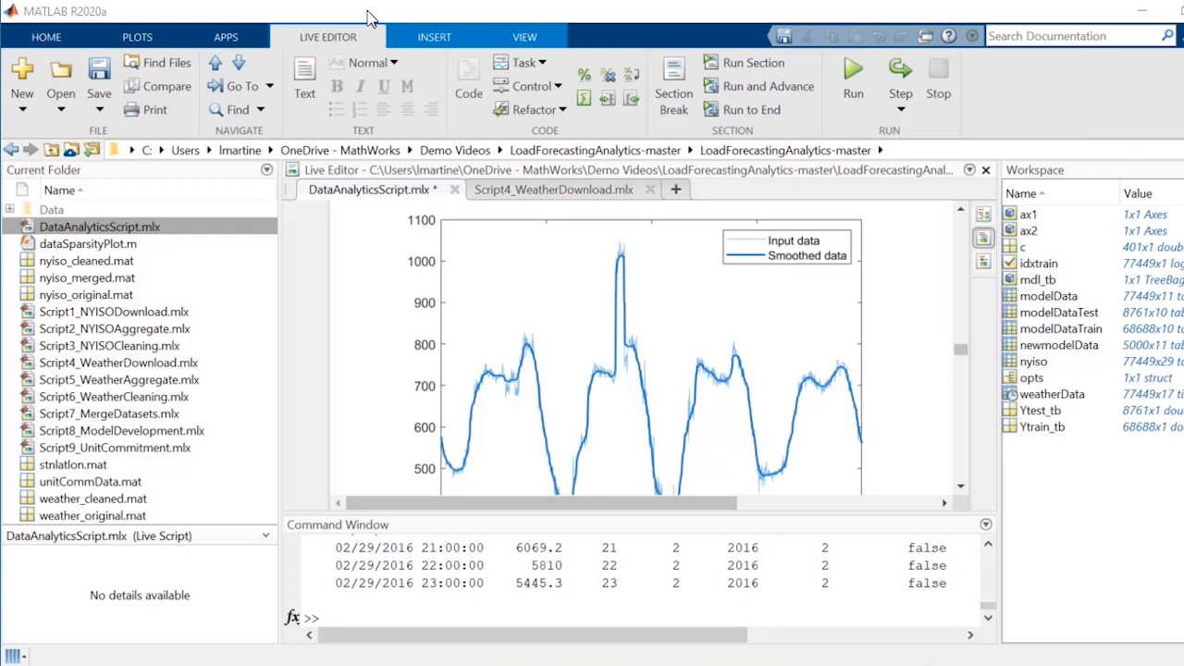
Step: Launch Regression Learner from the Apps gallery under Machine Learning and Deep Learning
{"action": "left_click", "coordinate": [226, 37]}
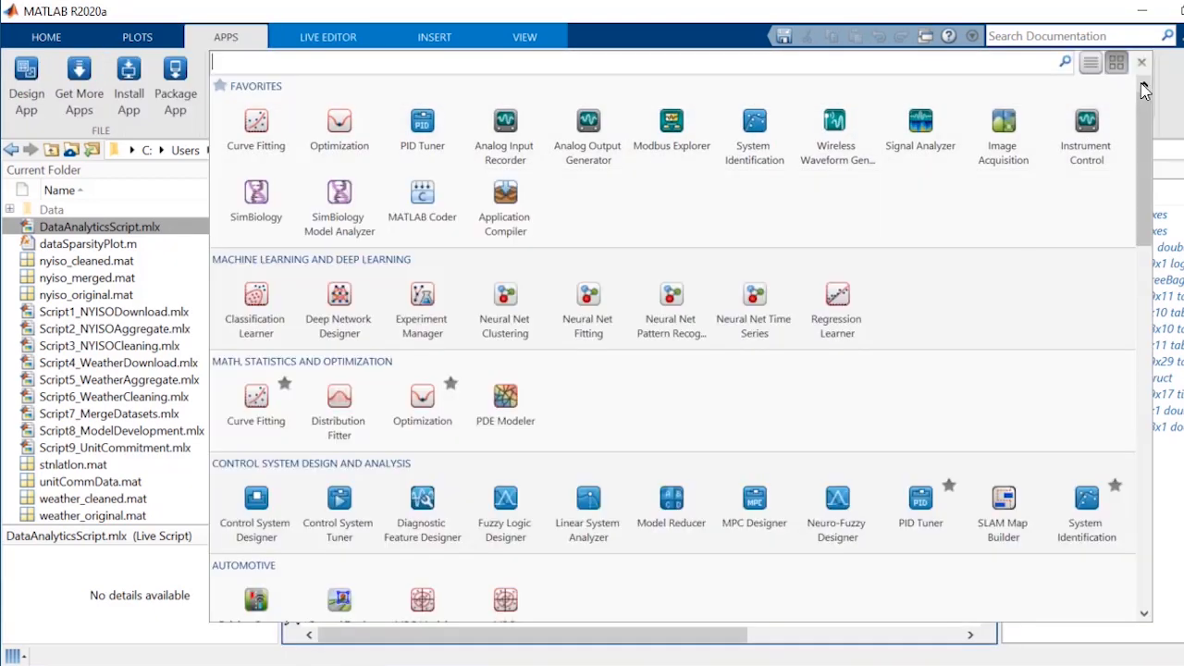
{"action": "mouse_move", "coordinate": [836, 296]}
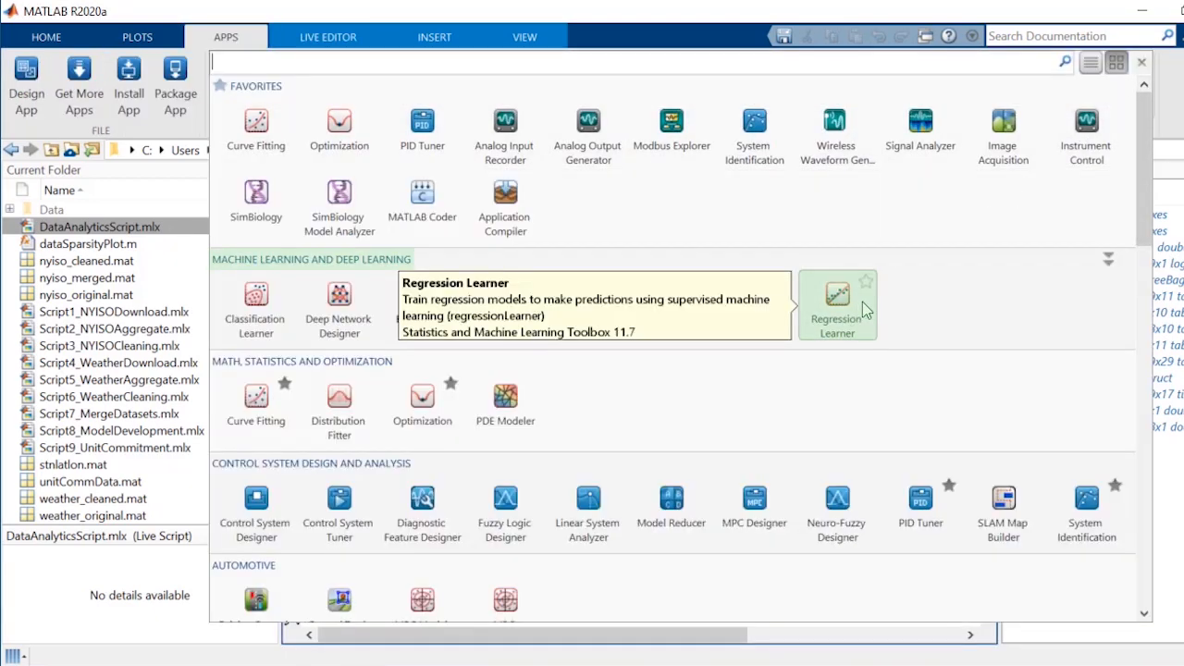
{"action": "left_click", "coordinate": [836, 305]}
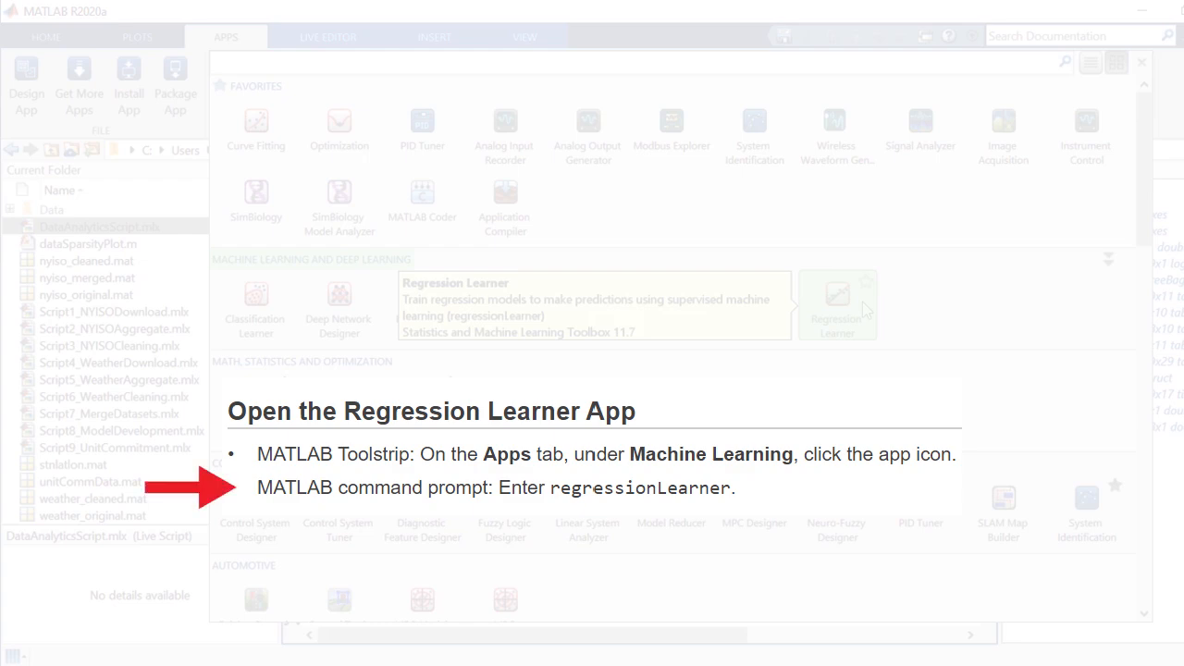
{"action": "left_click", "coordinate": [837, 305]}
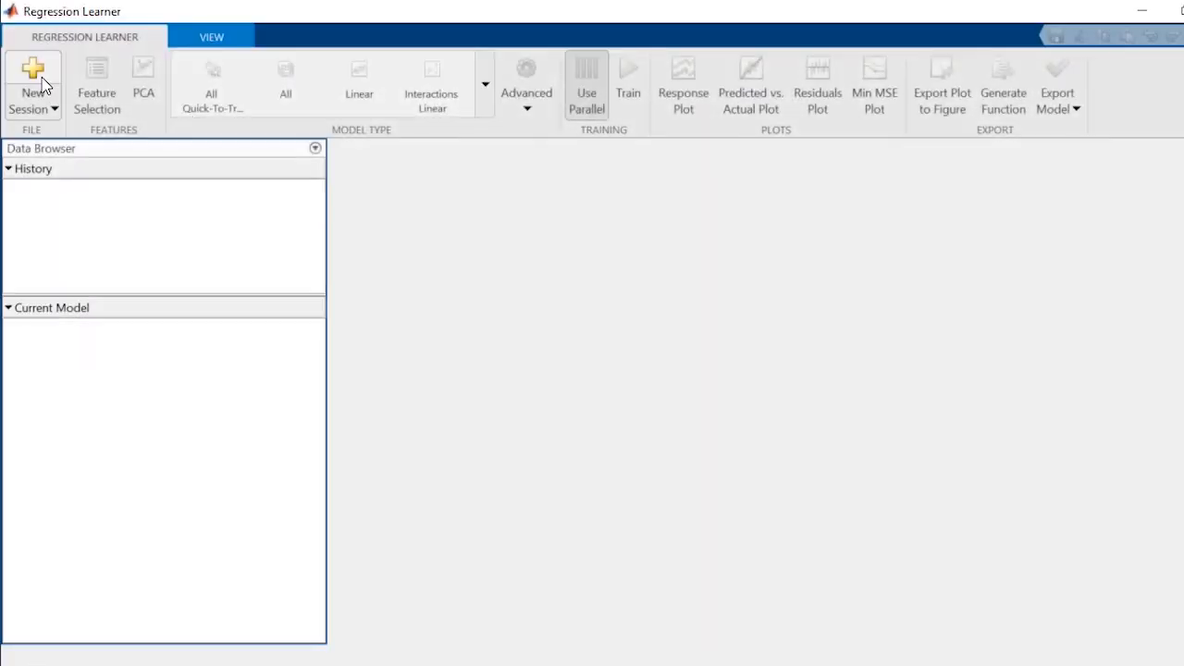
Step: Start a new session from workspace variable newmodelData with Load as response and holdout validation
{"action": "left_click", "coordinate": [33, 84]}
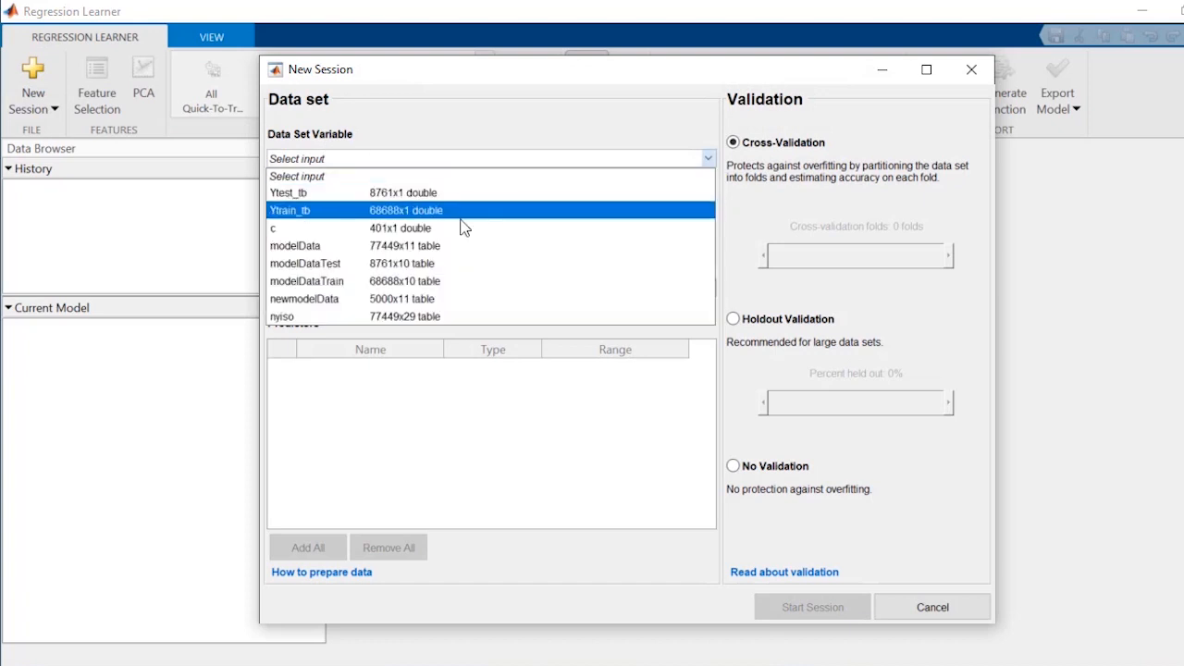
{"action": "left_click", "coordinate": [303, 300]}
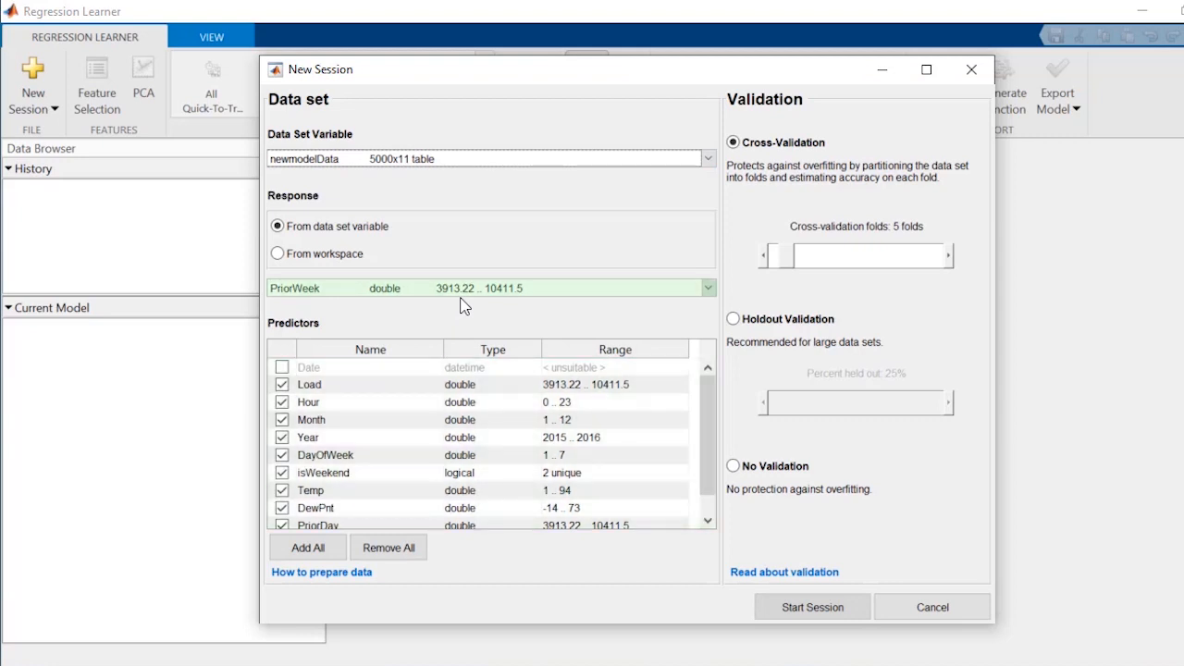
{"action": "left_click", "coordinate": [311, 289]}
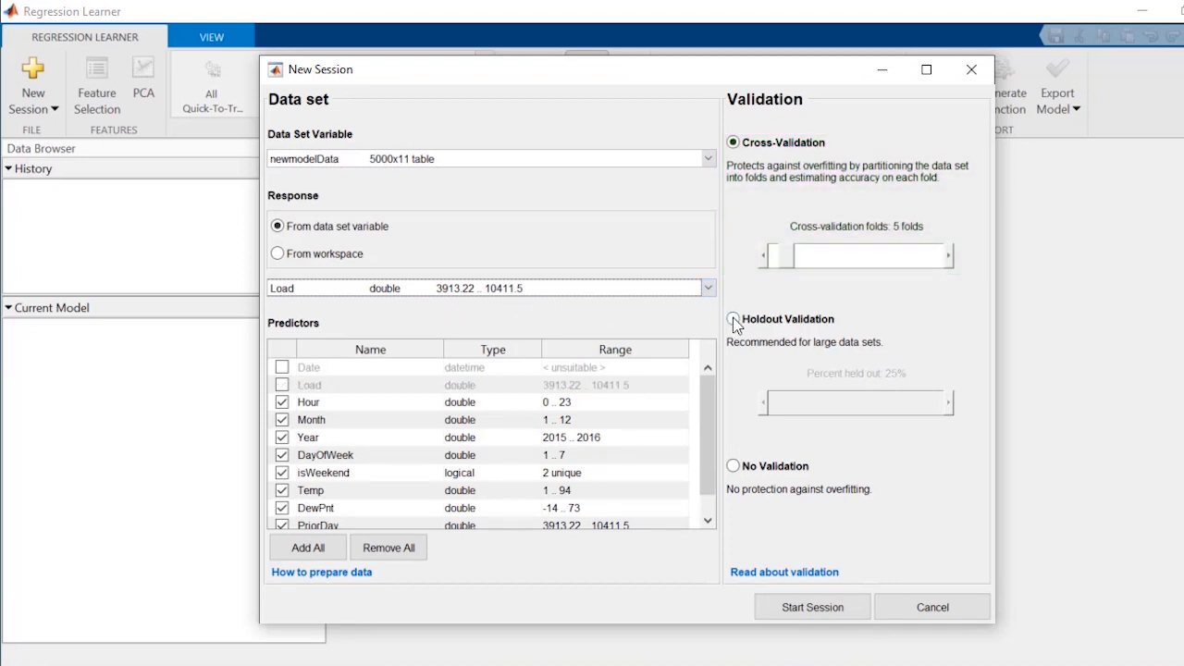
{"action": "left_click", "coordinate": [810, 607]}
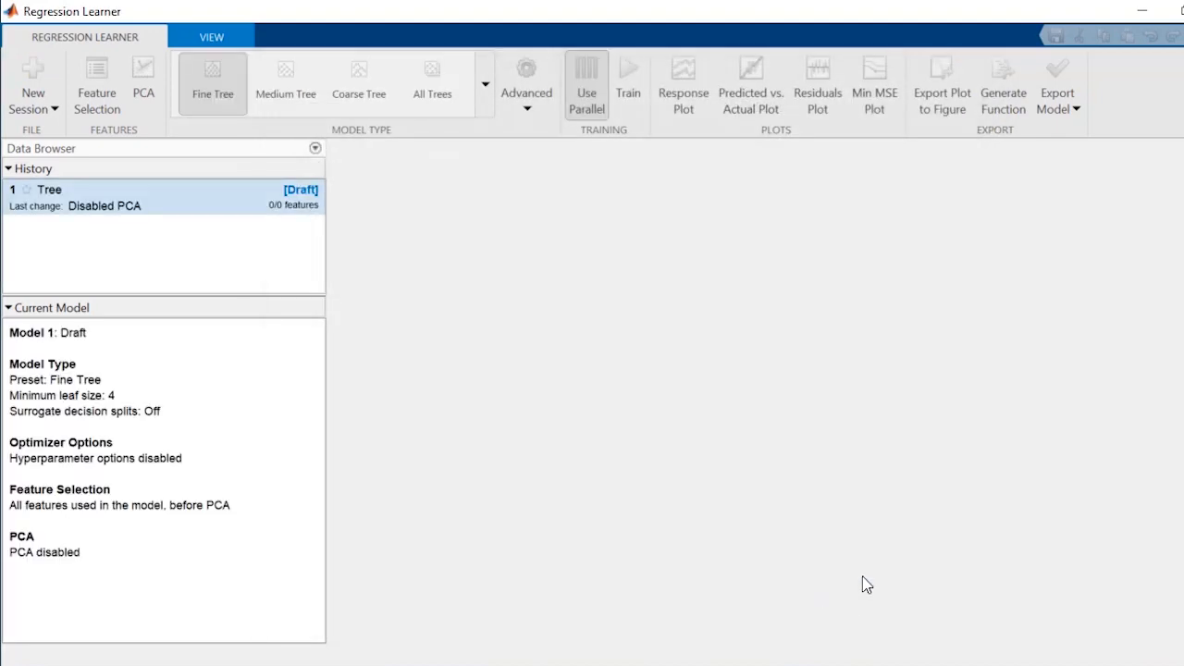
Step: Choose the All preset in the Model Type gallery so every regression model type is drafted
{"action": "left_click", "coordinate": [683, 83]}
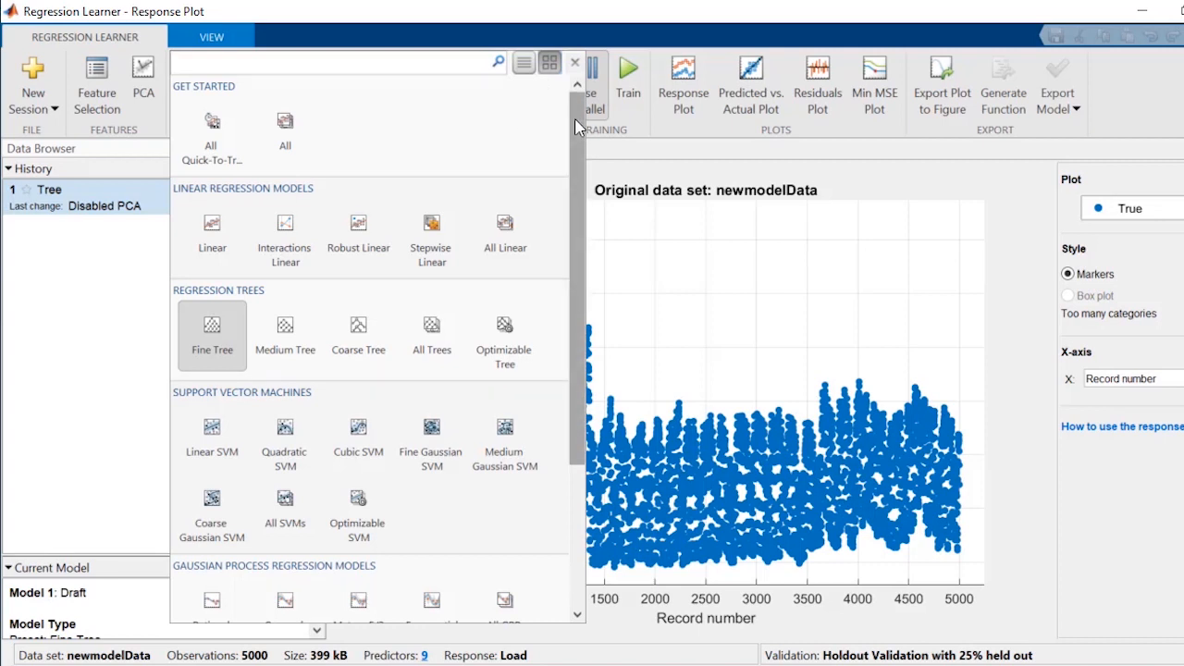
{"action": "scroll", "scroll_direction": "down", "scroll_amount": 3}
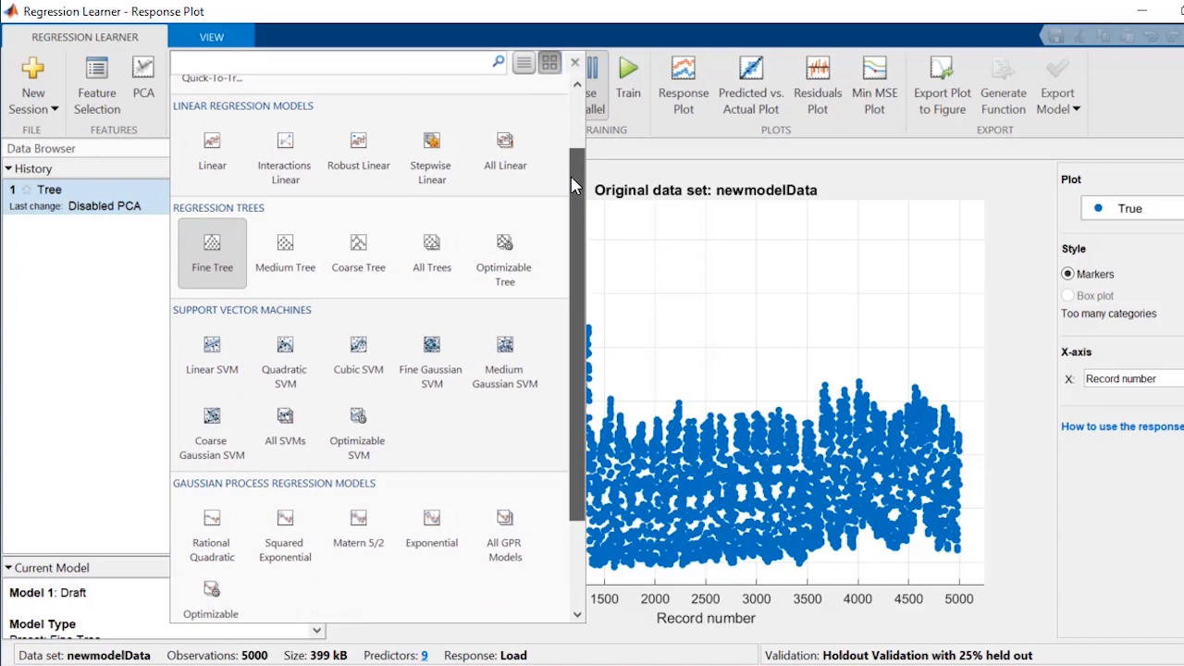
{"action": "scroll", "scroll_direction": "down", "scroll_amount": 3}
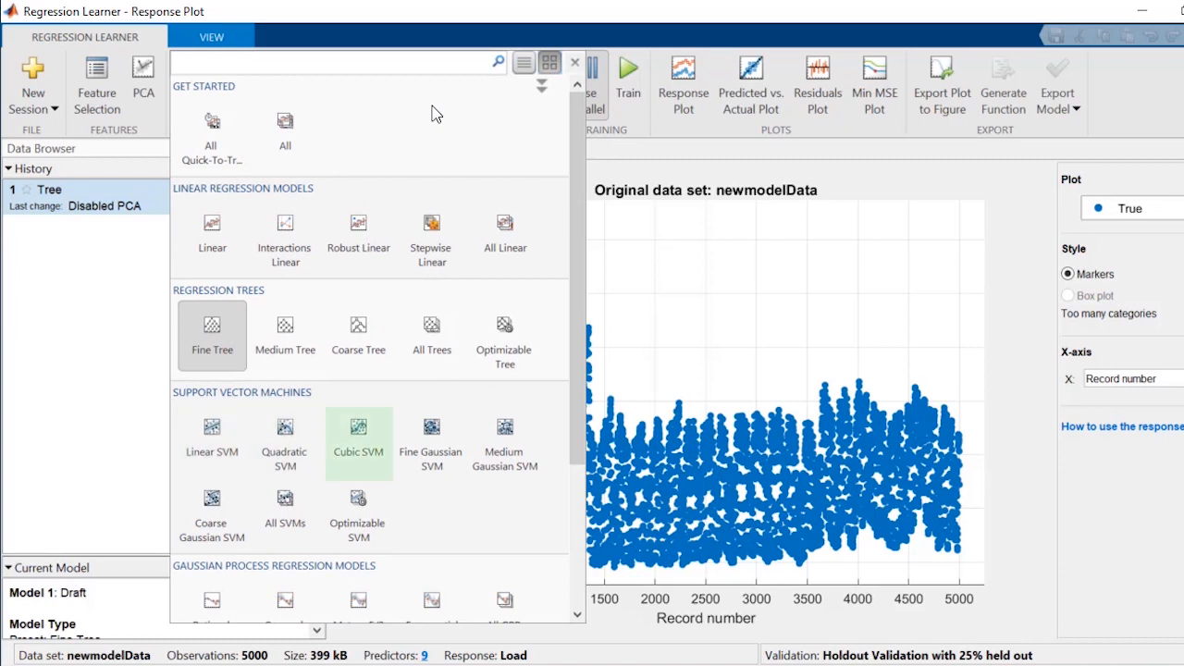
{"action": "left_click", "coordinate": [285, 503]}
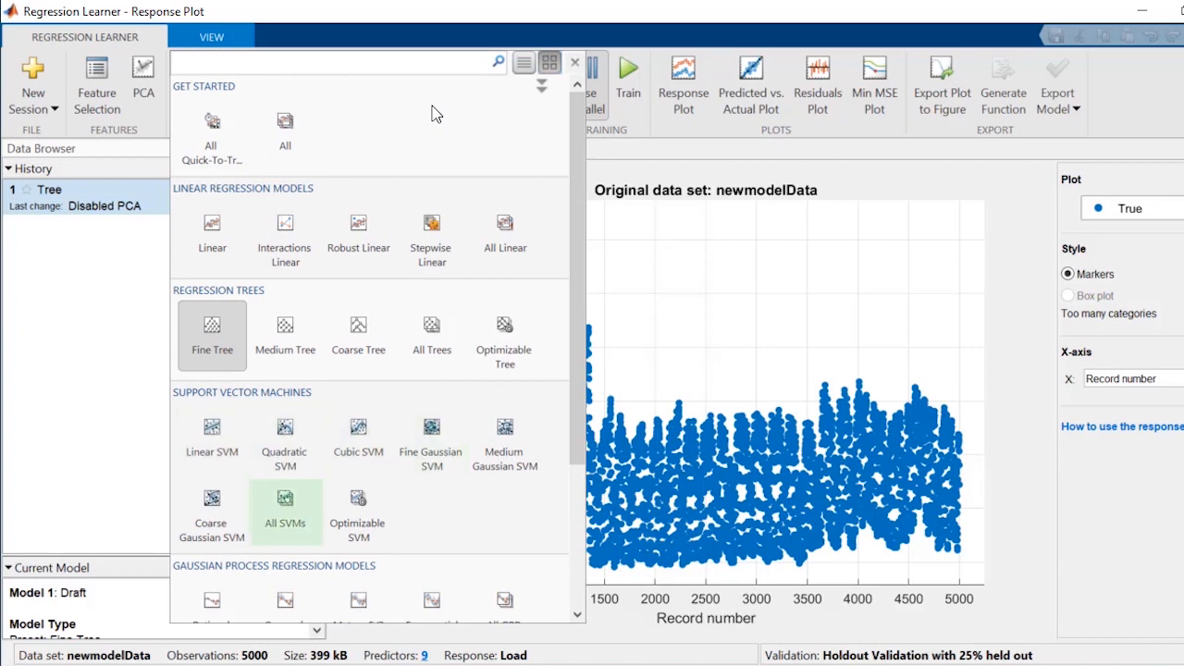
{"action": "left_click", "coordinate": [285, 129]}
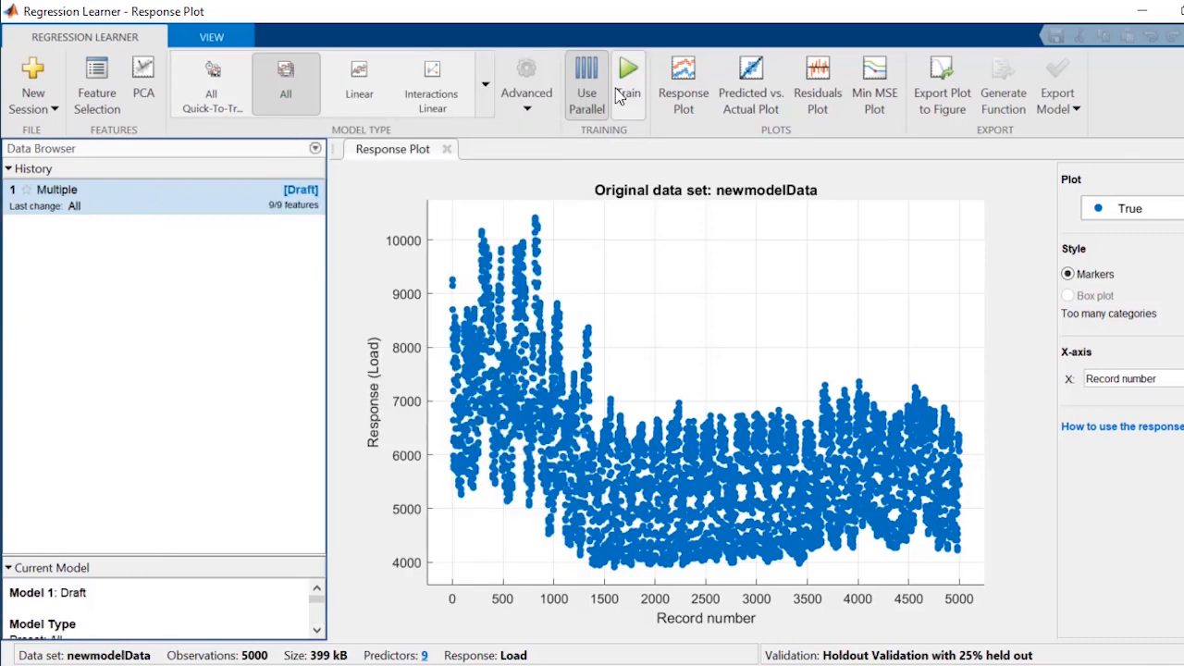
Step: Train all drafted model types and get an RMSE for each
{"action": "left_click", "coordinate": [629, 71]}
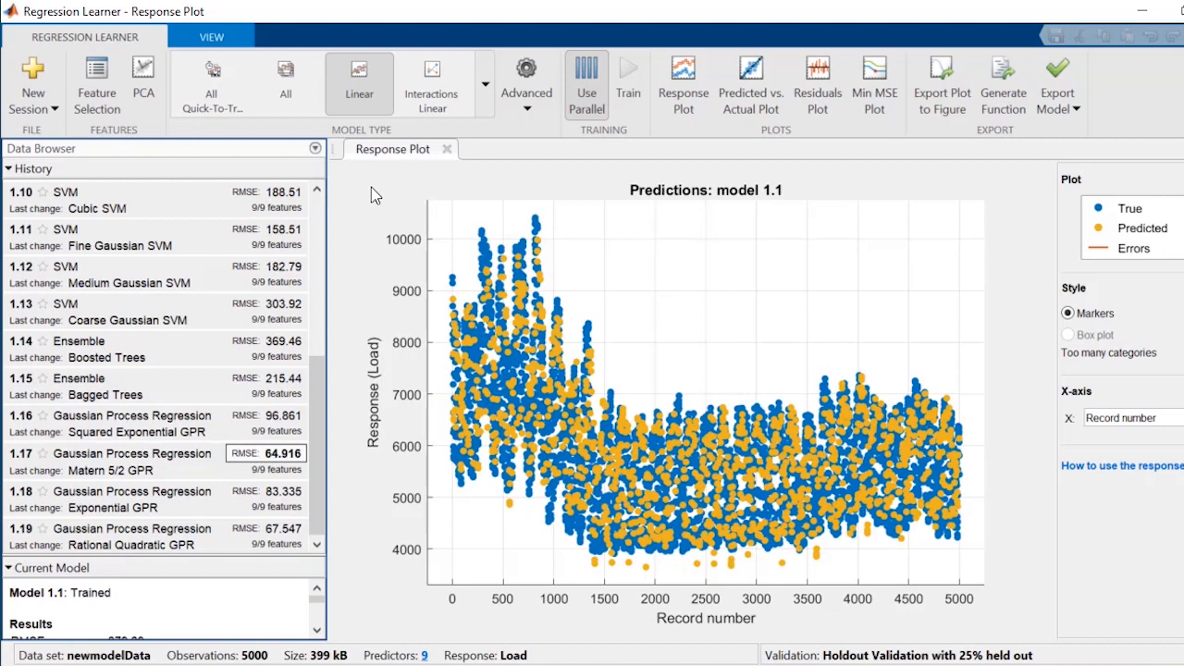
Step: Select model 1.17 (Matern 5/2 GPR, RMSE 64.916) and show its predicted vs. actual plot
{"action": "left_click", "coordinate": [129, 461]}
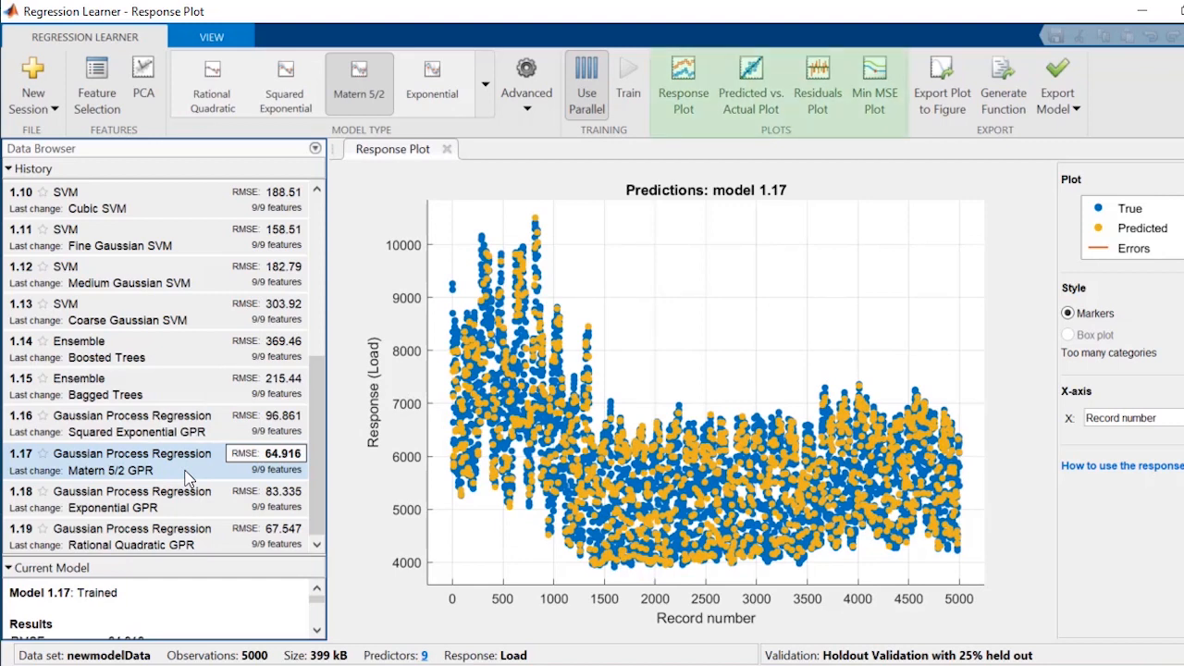
{"action": "mouse_move", "coordinate": [752, 84]}
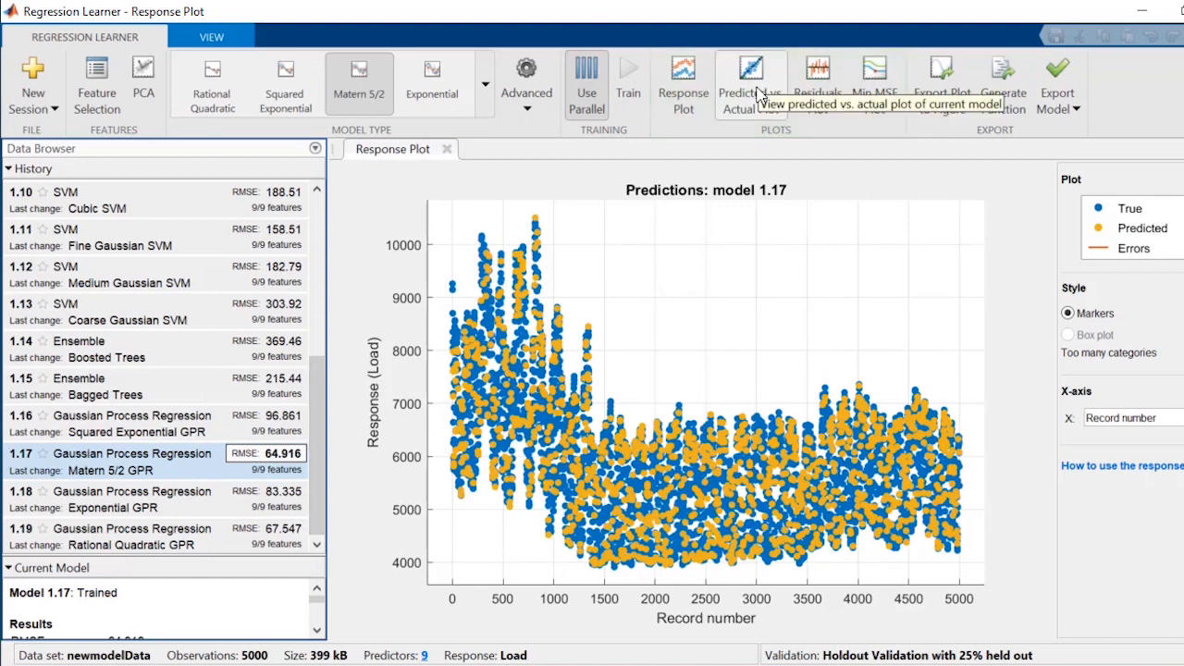
{"action": "left_click", "coordinate": [752, 83]}
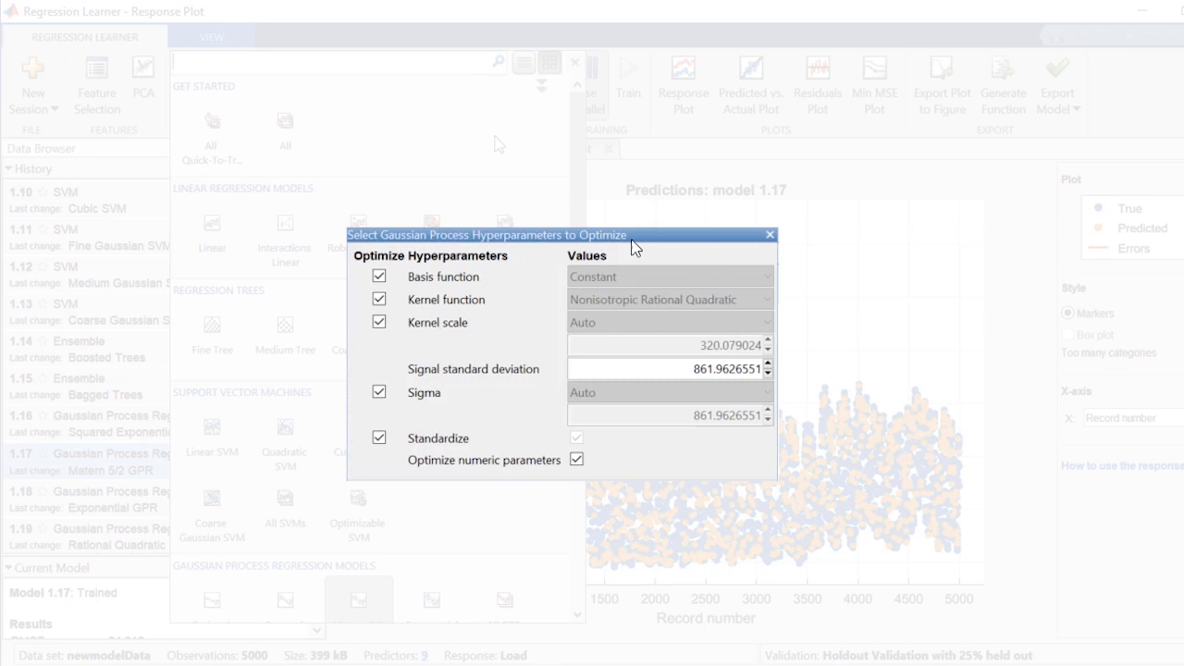
Step: Review the Advanced hyperparameter options before choosing an Optimizable GPR model
{"action": "left_click", "coordinate": [770, 233]}
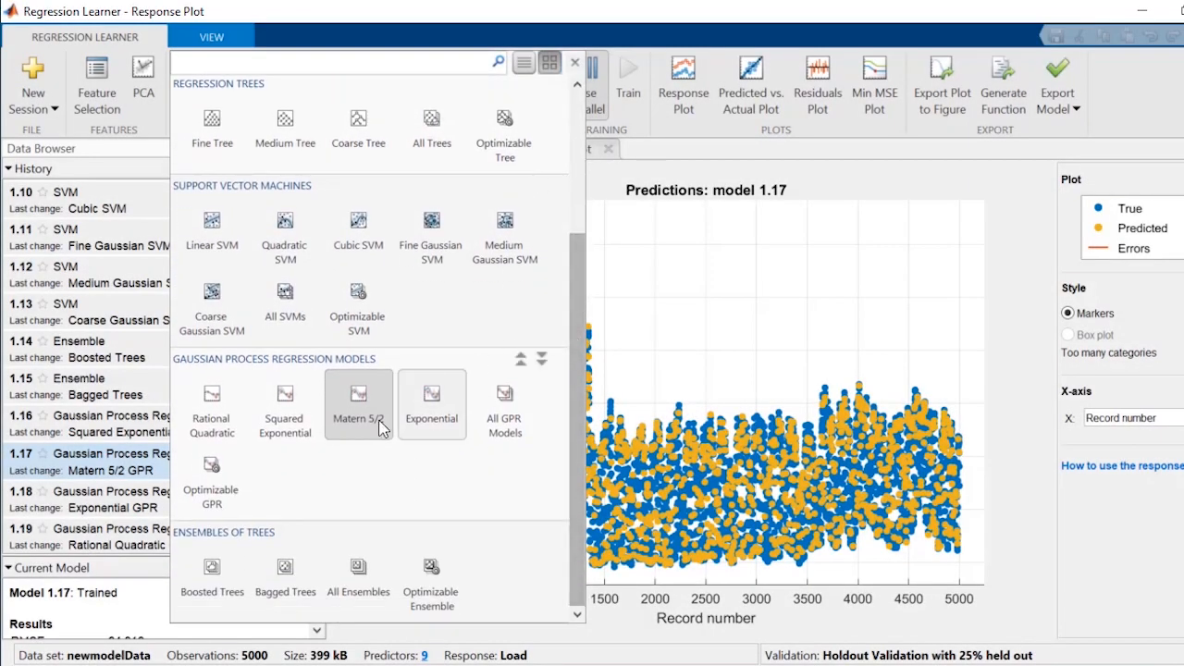
{"action": "mouse_move", "coordinate": [211, 477]}
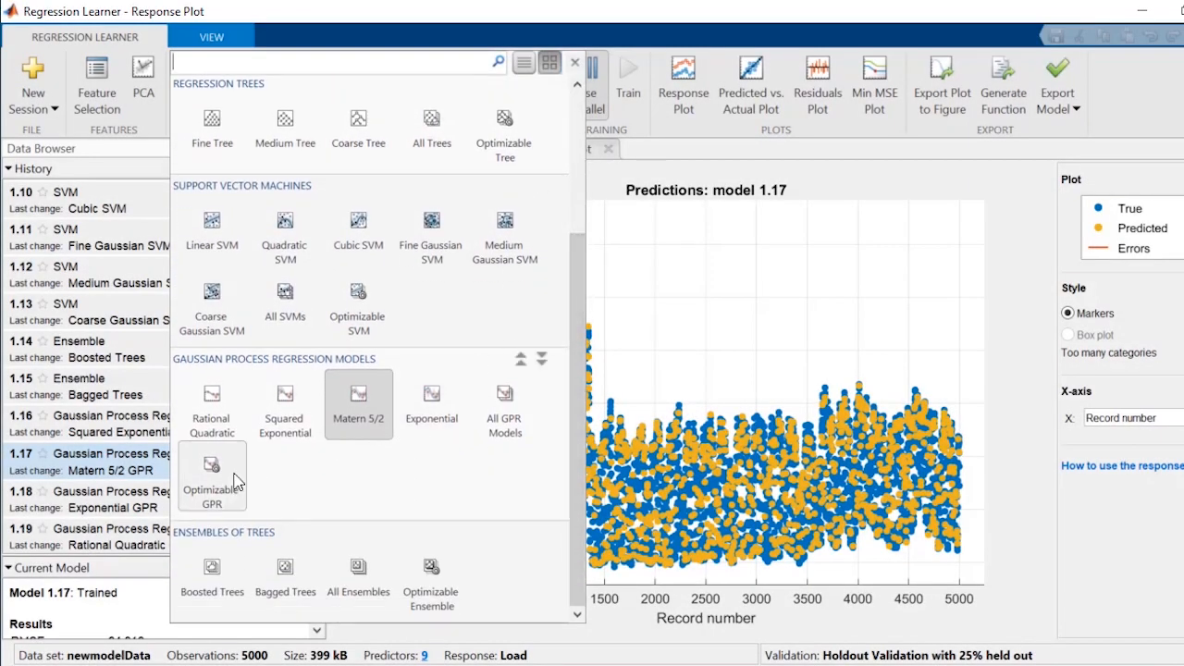
{"action": "mouse_move", "coordinate": [211, 471]}
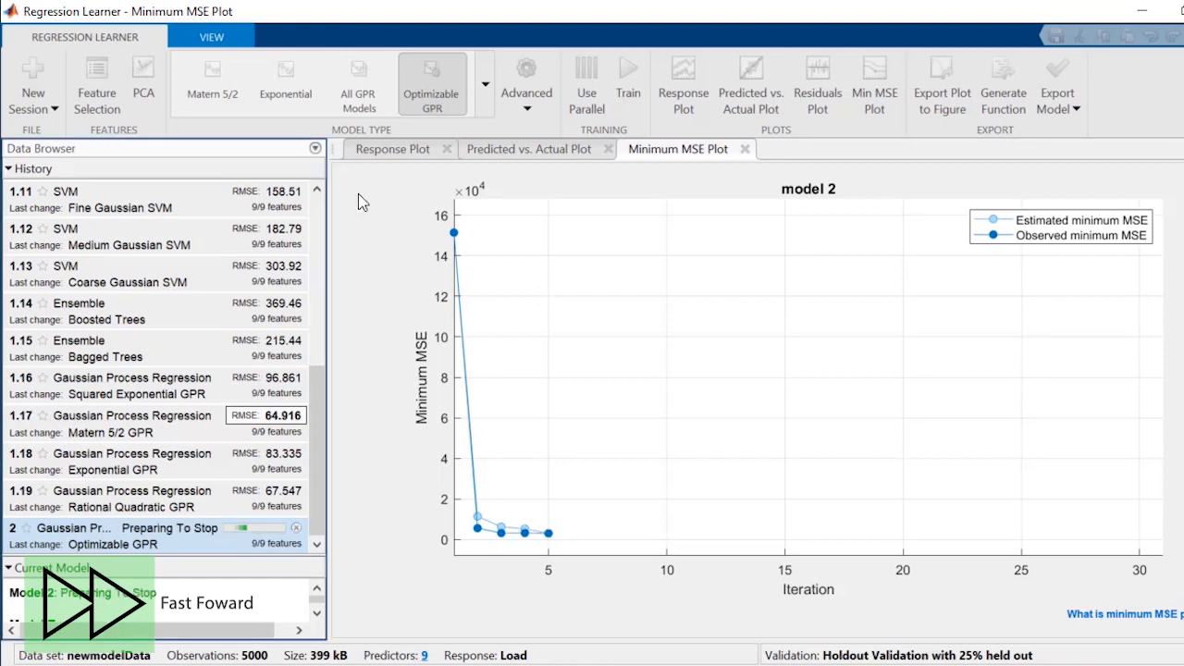
{"action": "mouse_move", "coordinate": [387, 229]}
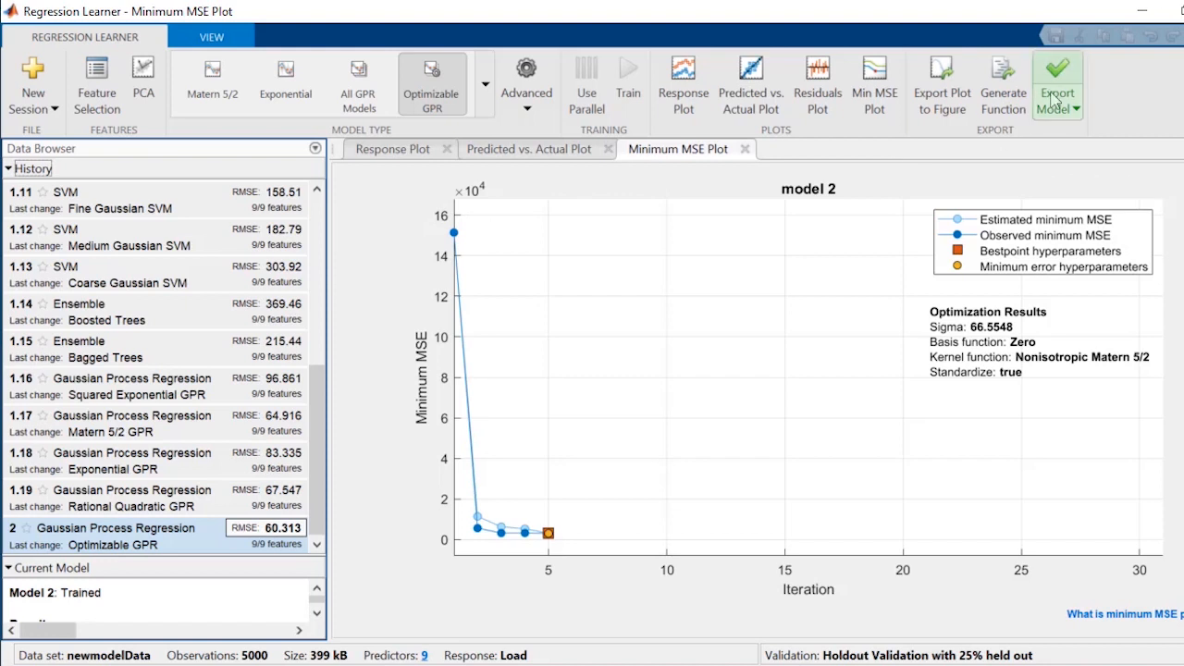
Step: Export the optimized GPR model to the workspace under the default variable name
{"action": "left_click", "coordinate": [1057, 102]}
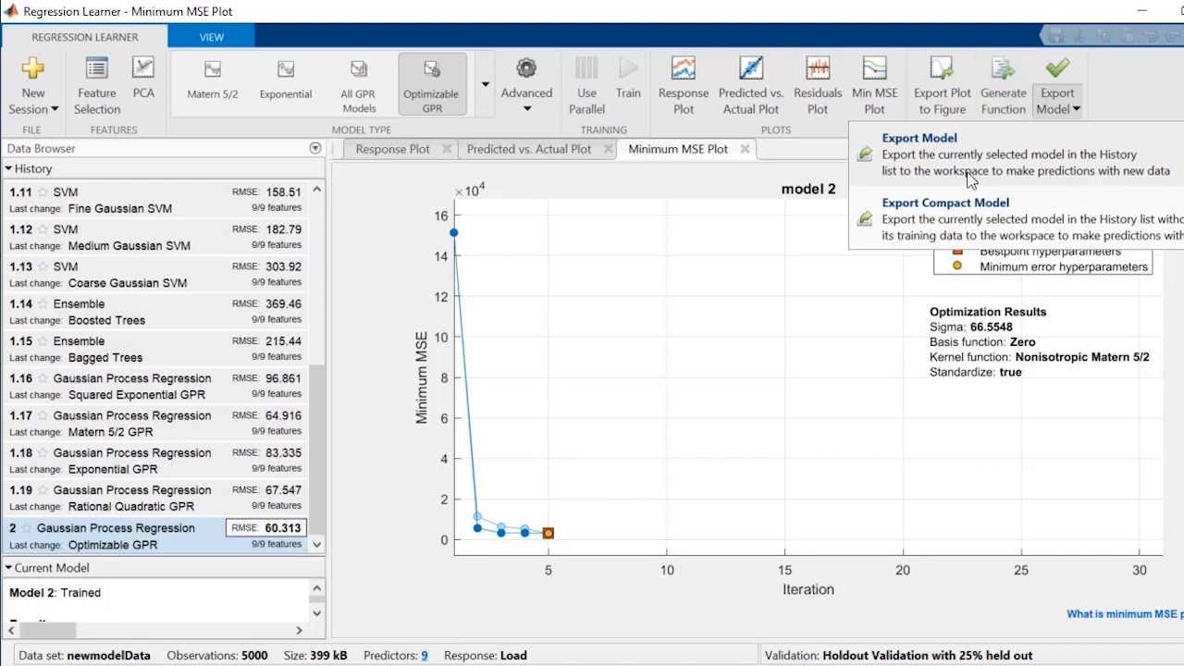
{"action": "left_click", "coordinate": [918, 155]}
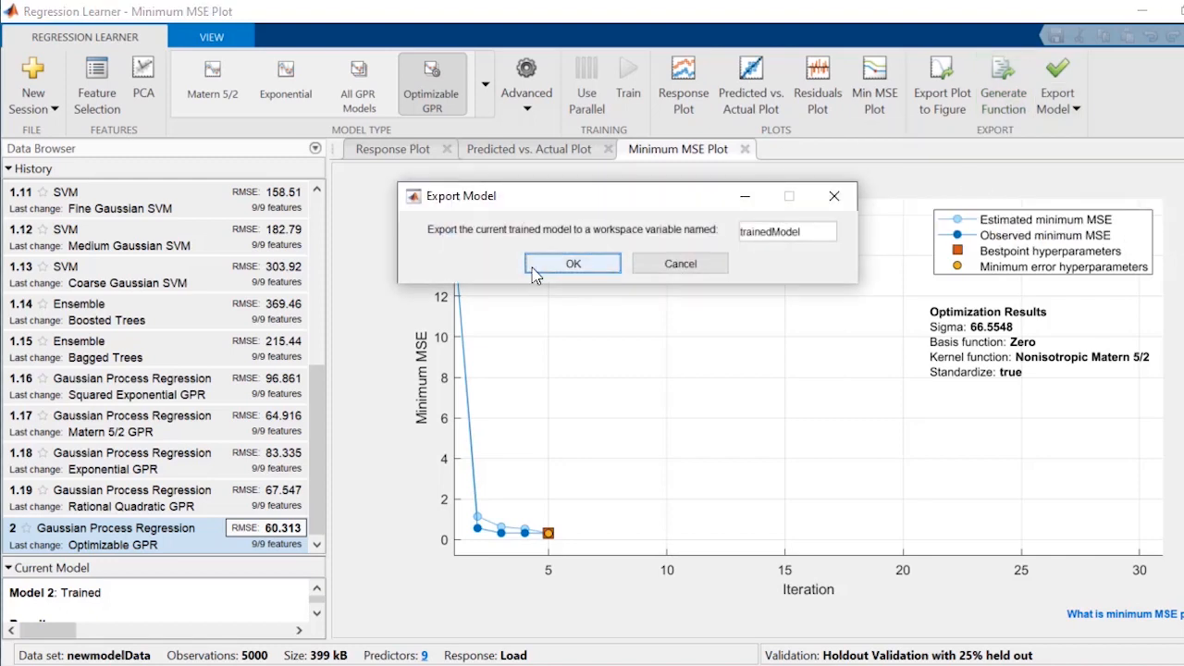
{"action": "left_click", "coordinate": [572, 263]}
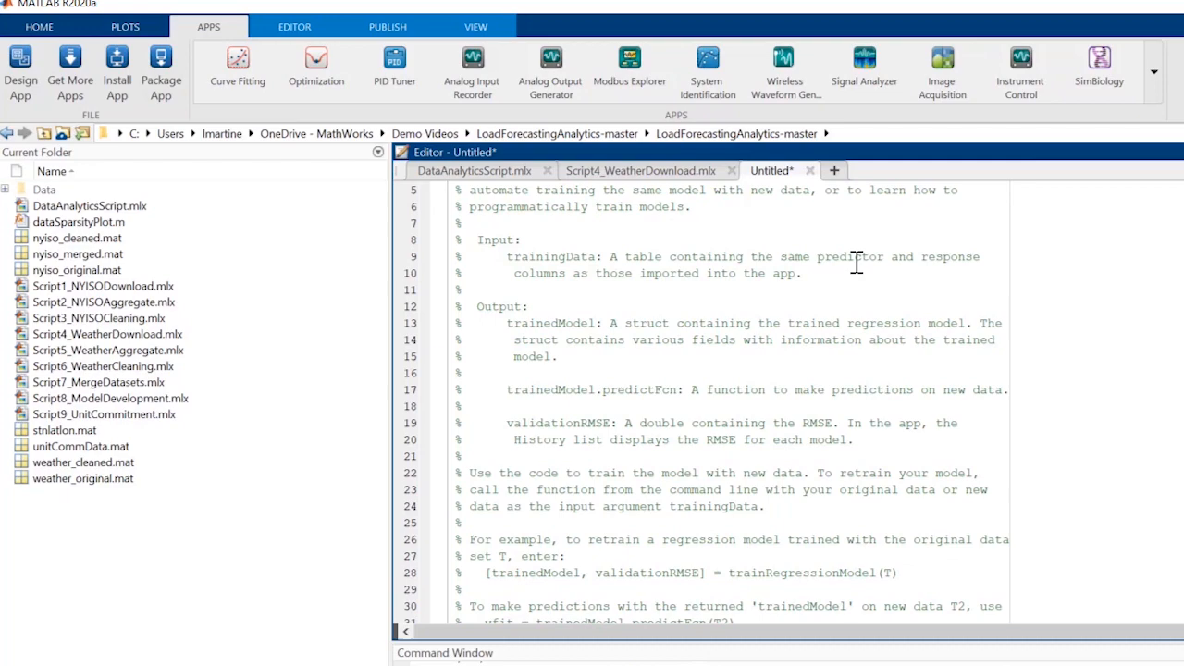
Step: Scroll through the generated trainRegressionModel function to review the fitrgp code and validation RMSE
{"action": "scroll", "scroll_direction": "down", "scroll_amount": 3}
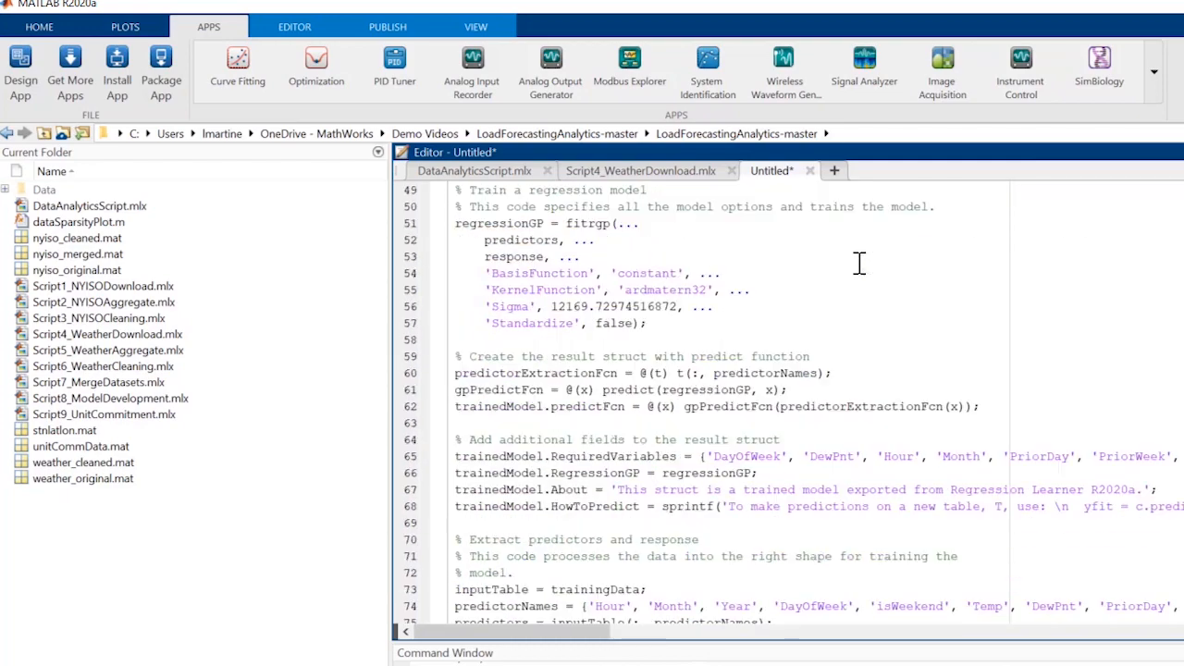
{"action": "scroll", "scroll_direction": "down", "scroll_amount": 3}
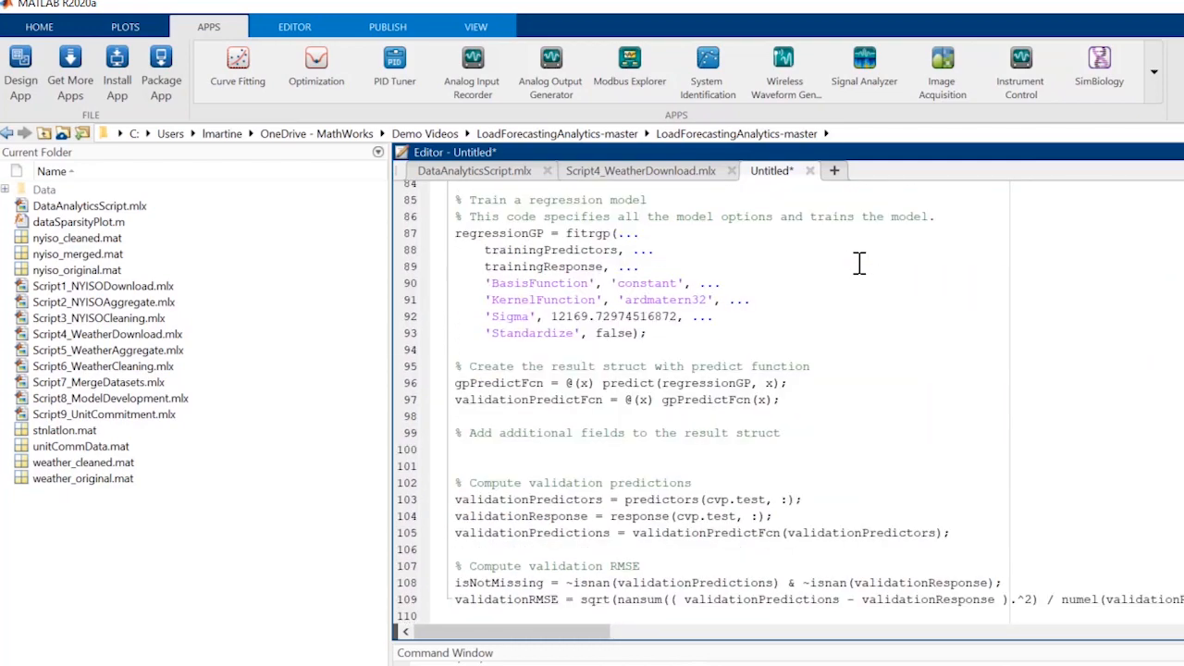